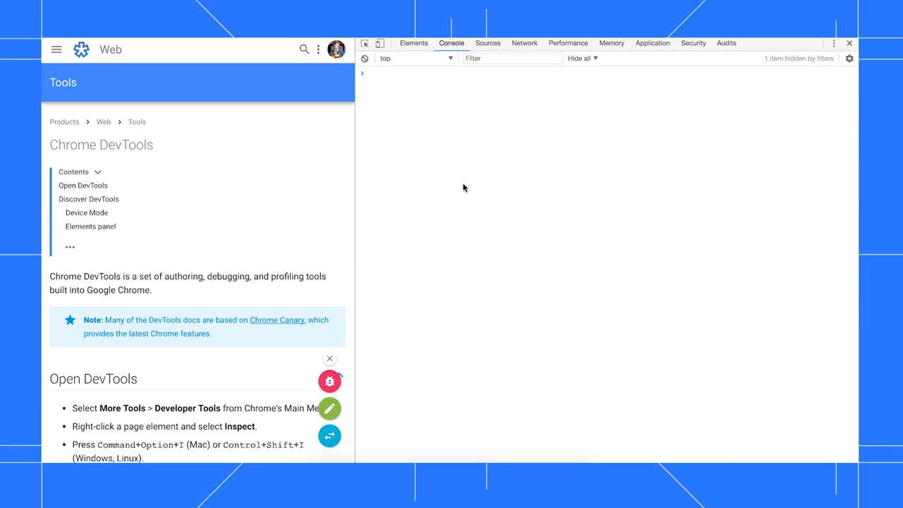
# Step: Run an Audits report on the docs page with all four categories: PWA, Performance, Accessibility, Best Practices
pyautogui.click(731, 43)
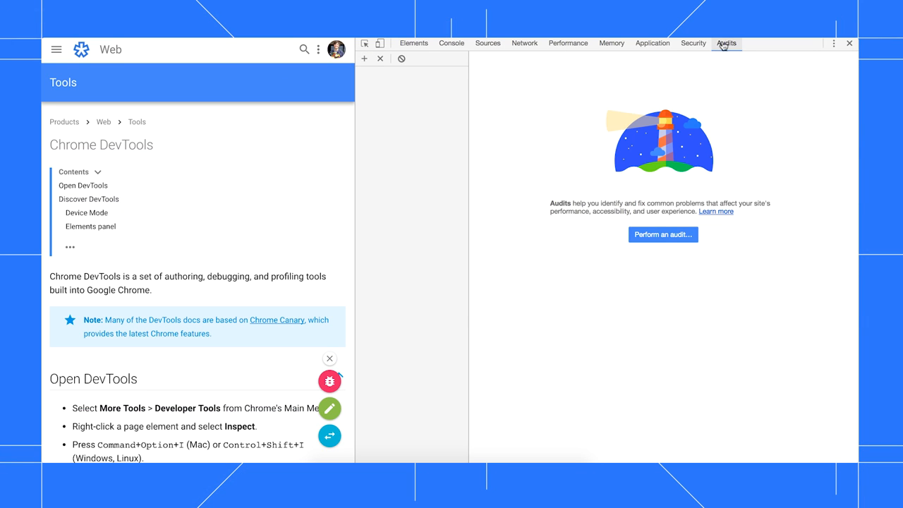
pyautogui.click(662, 235)
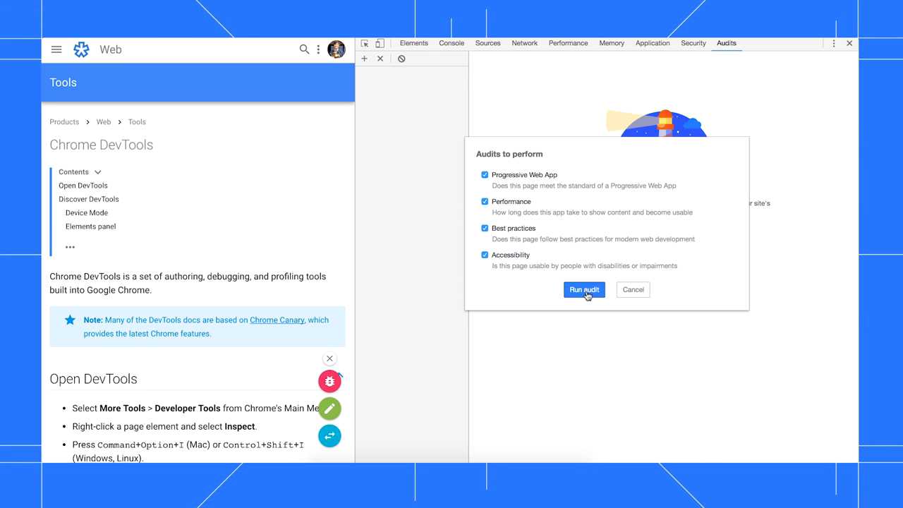
pyautogui.click(584, 289)
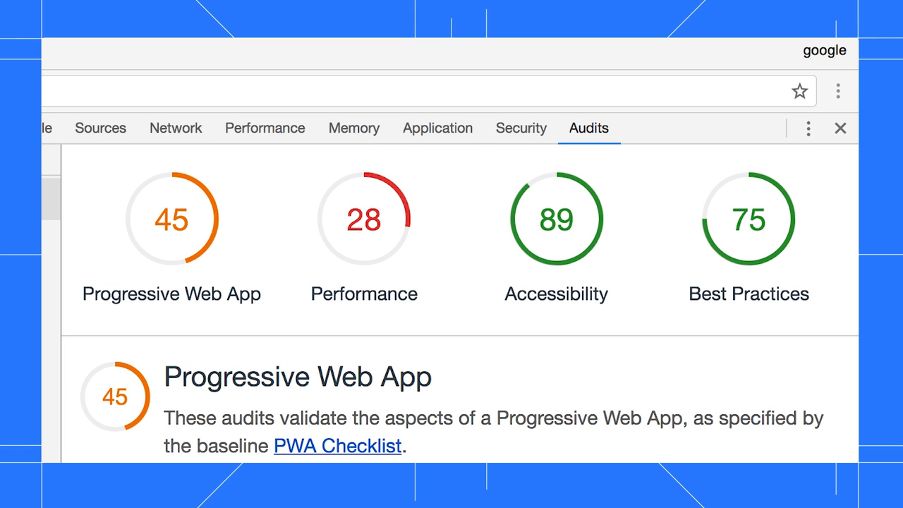
# Step: Scroll the finished report showing PWA 45, Performance 28, Accessibility 89, Best Practices 75
pyautogui.scroll(-3)
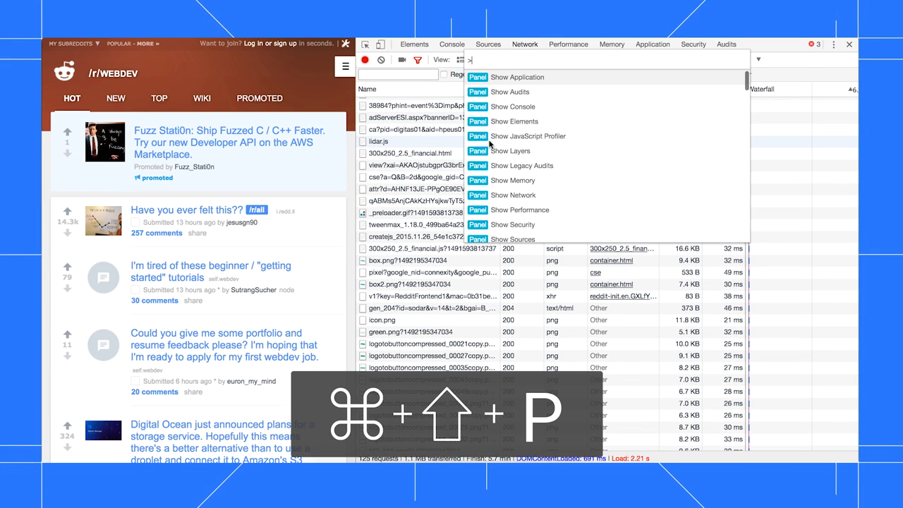
# Step: Enable 'Show third party badges' from the Command Menu, then review the Console and Performance panels
pyautogui.press('Ctrl+Shift+P')
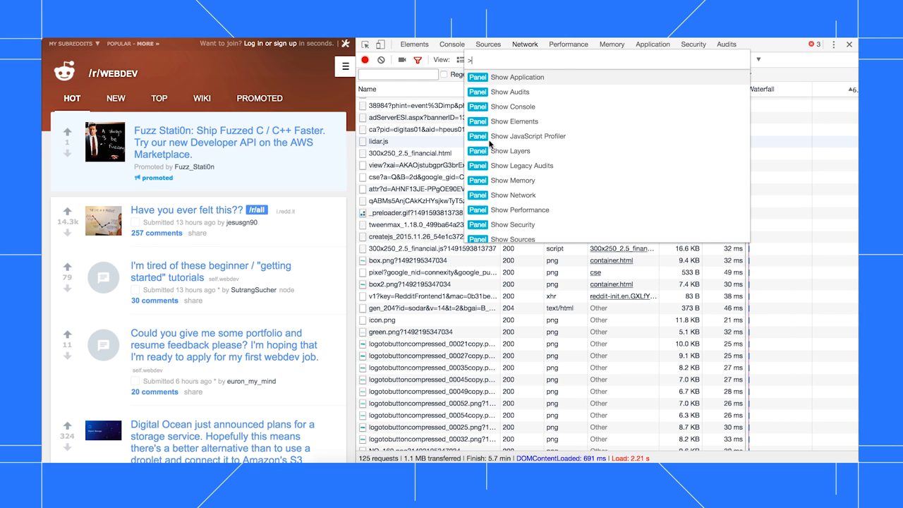
pyautogui.write('Badge')
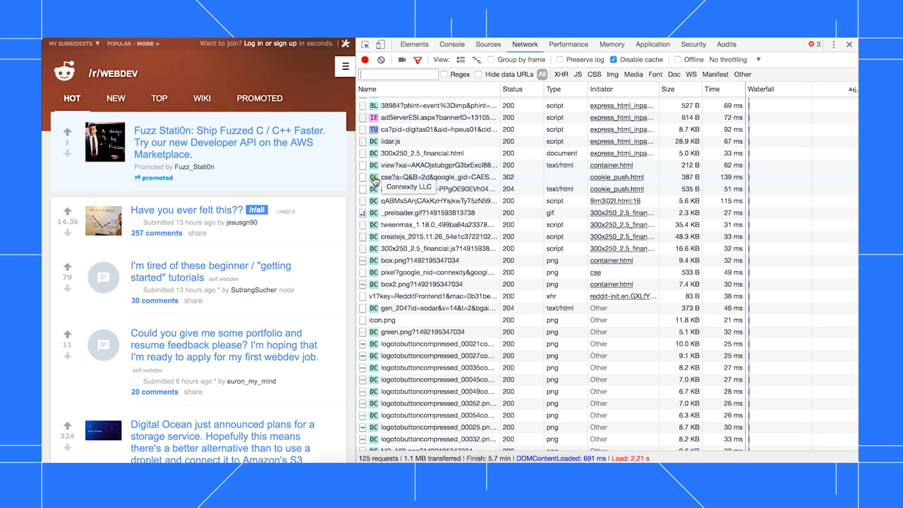
pyautogui.click(451, 43)
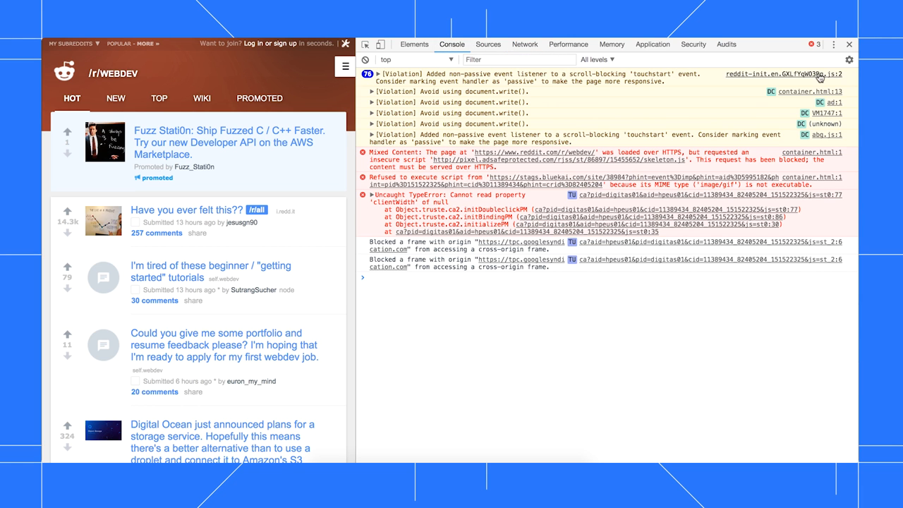
pyautogui.moveTo(823, 125)
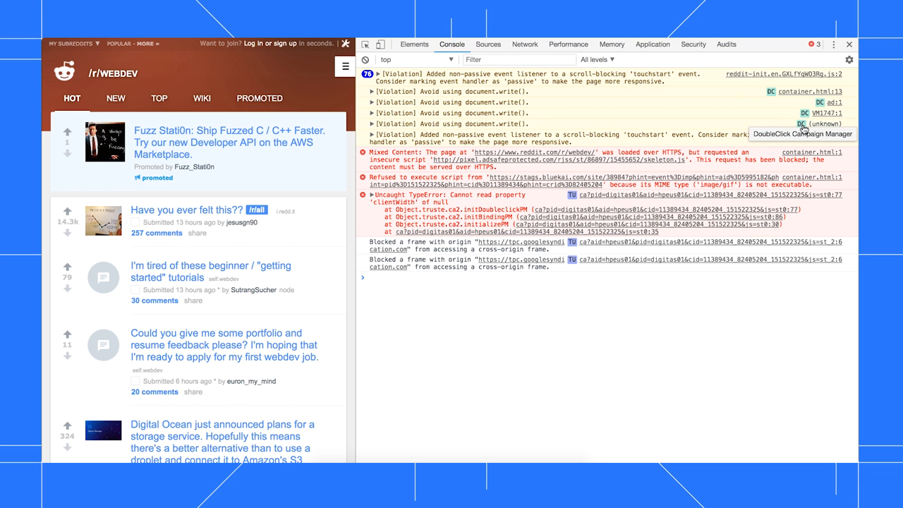
pyautogui.click(568, 43)
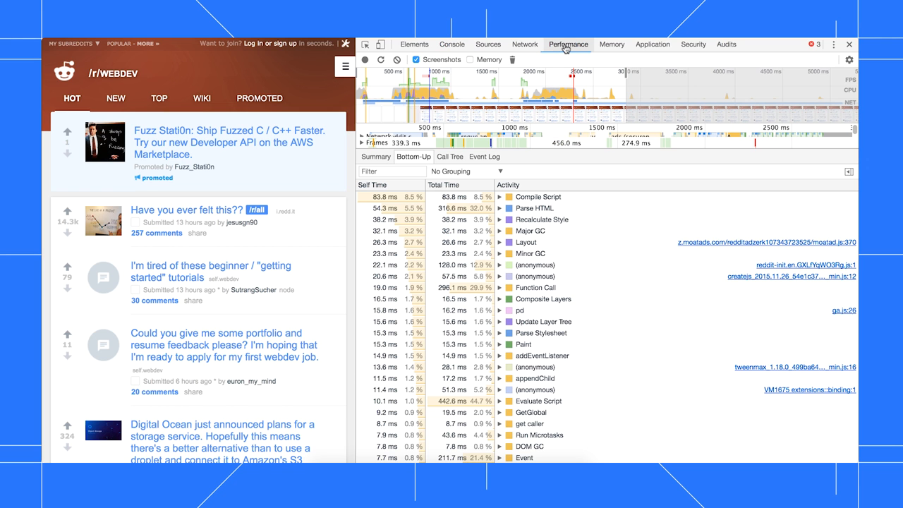